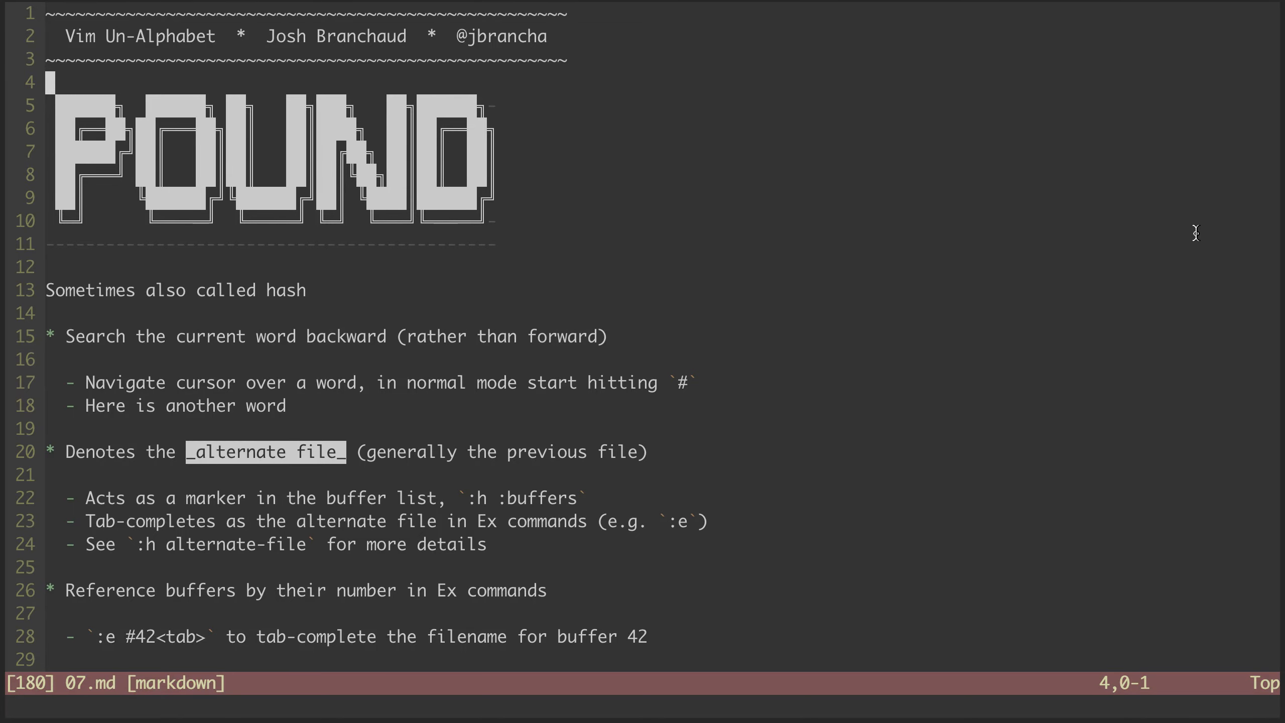
Add the heading text 'Episode 07 (word)' on a new line above the POUND banner
type("Epi")
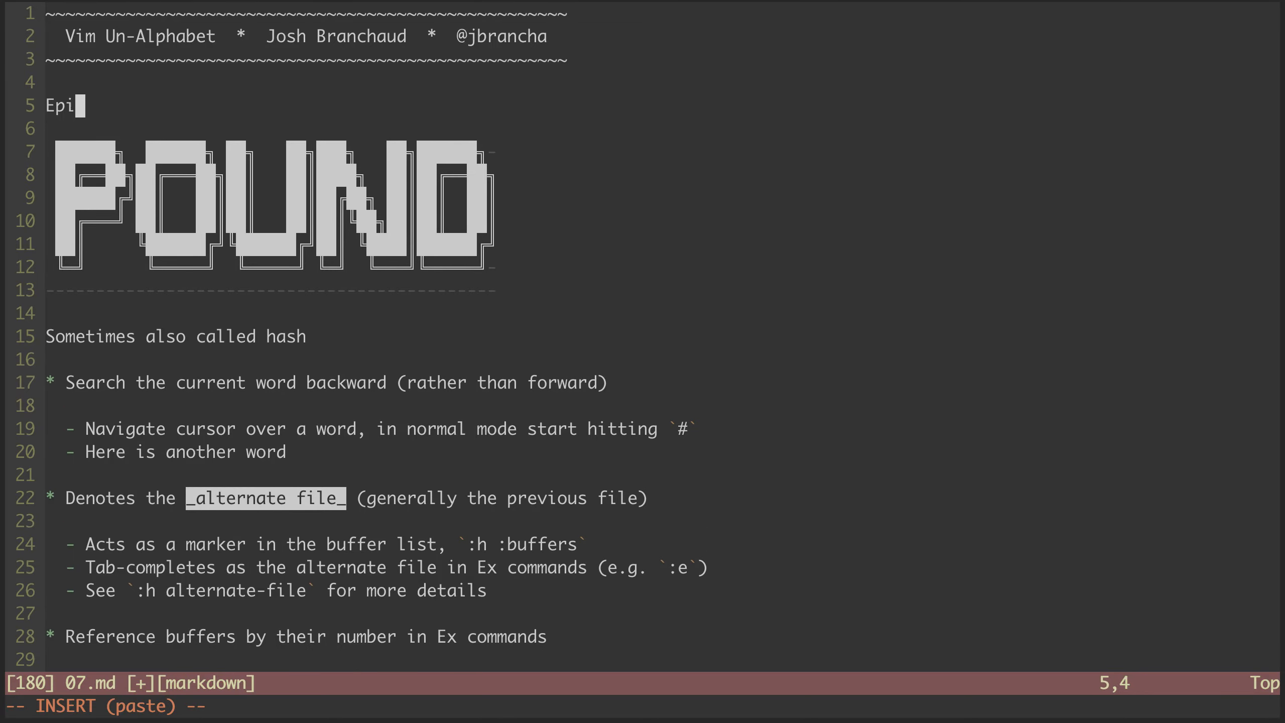
type("sode 0")
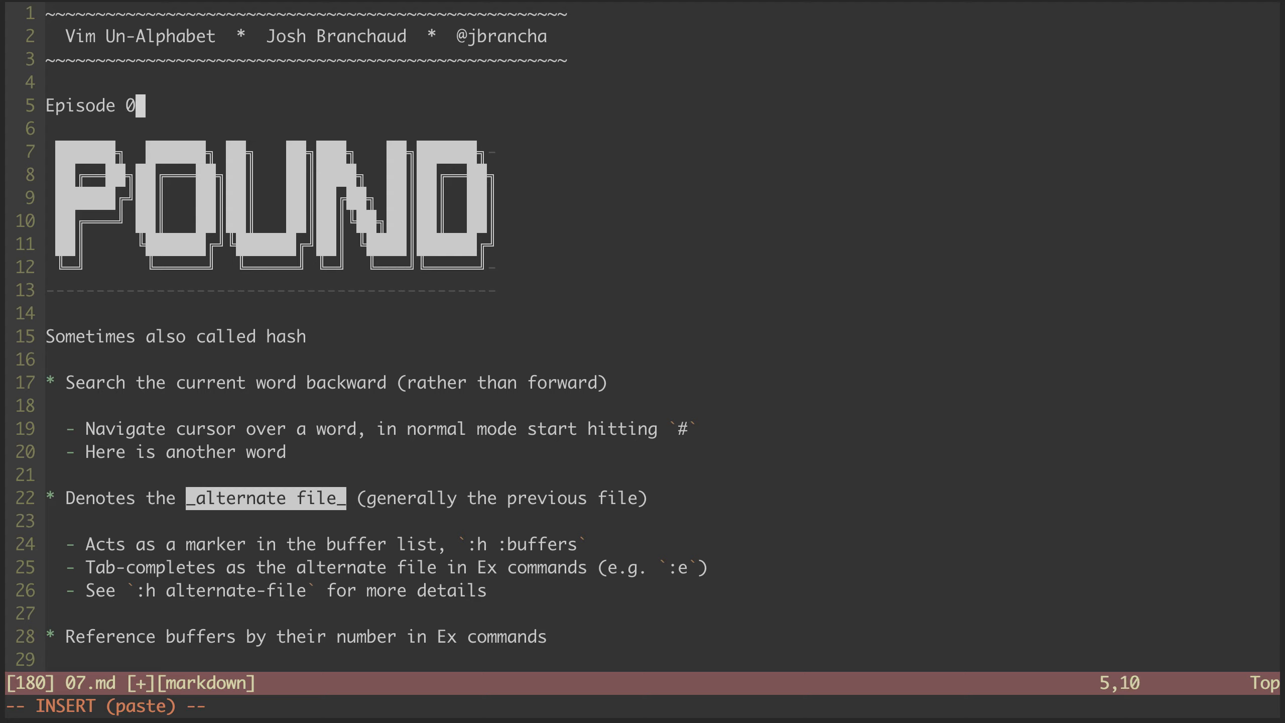
type("7 (word)")
left_click(643, 706)
type("/*")
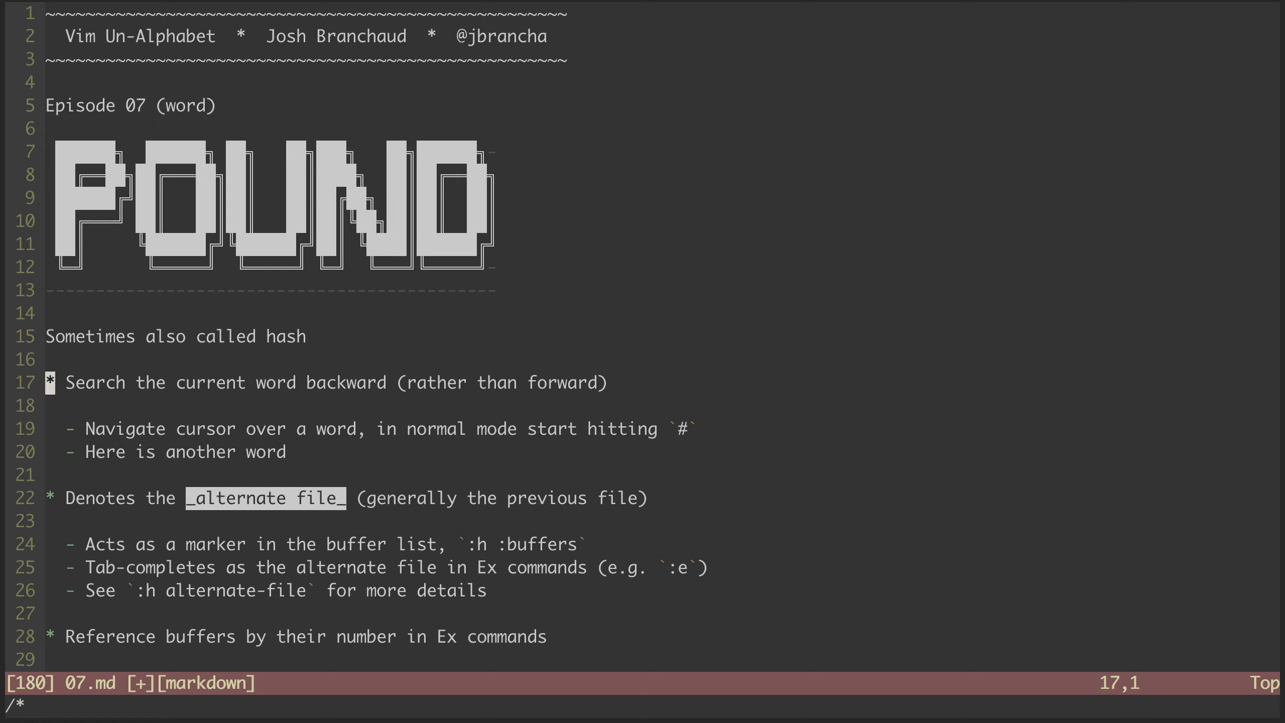
Use # to search backward for whole-word 'word', wrapping from line 5 to line 20 and the alternate-file bullet
key("#")
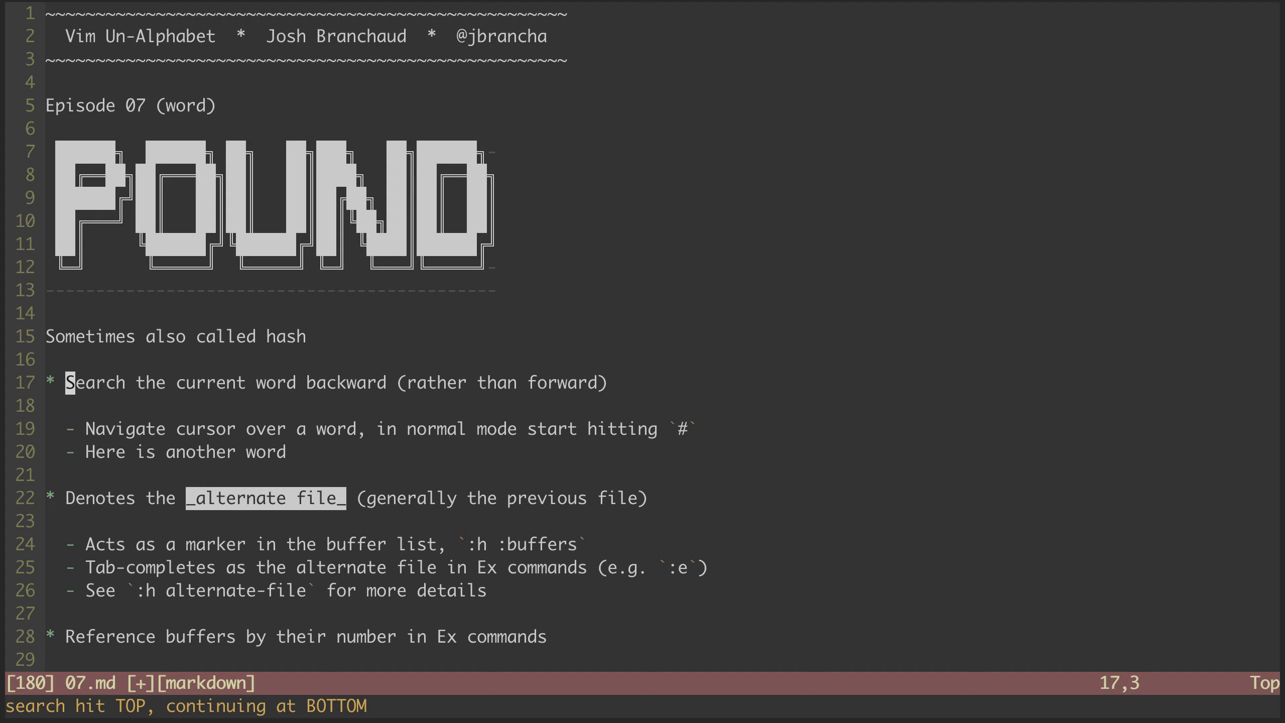
key("w")
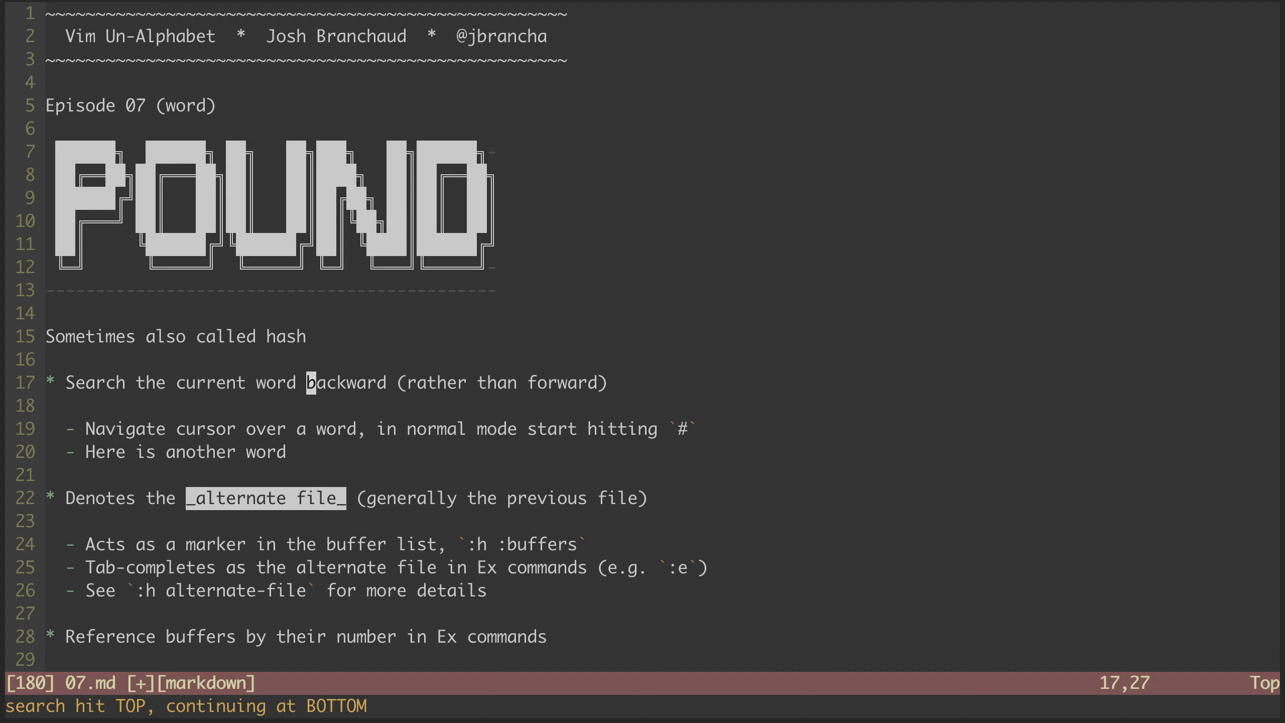
key("#")
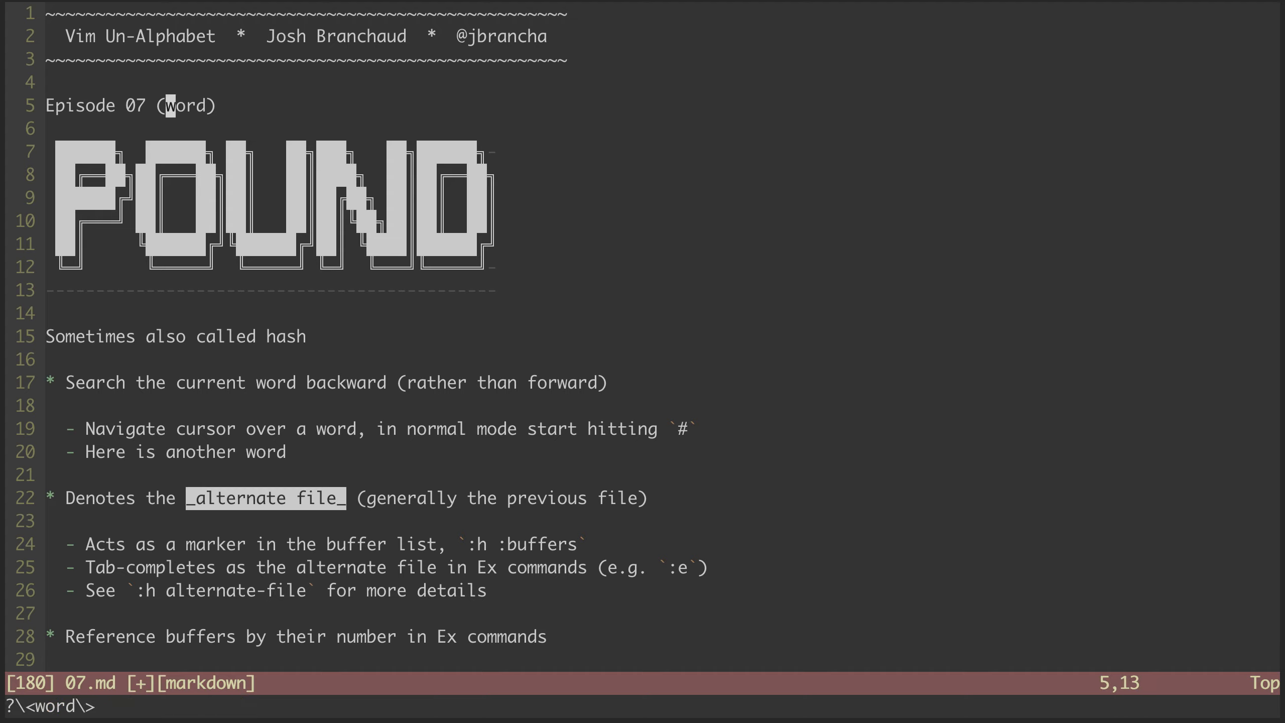
key("#")
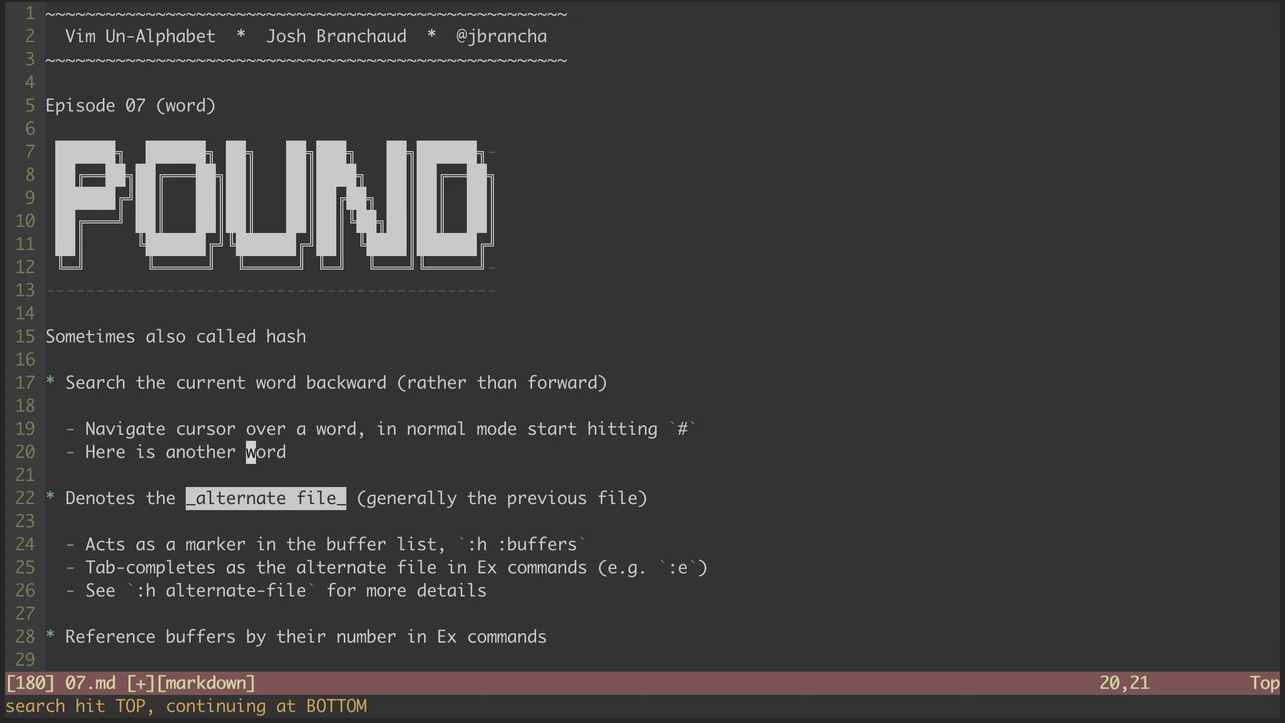
key("#")
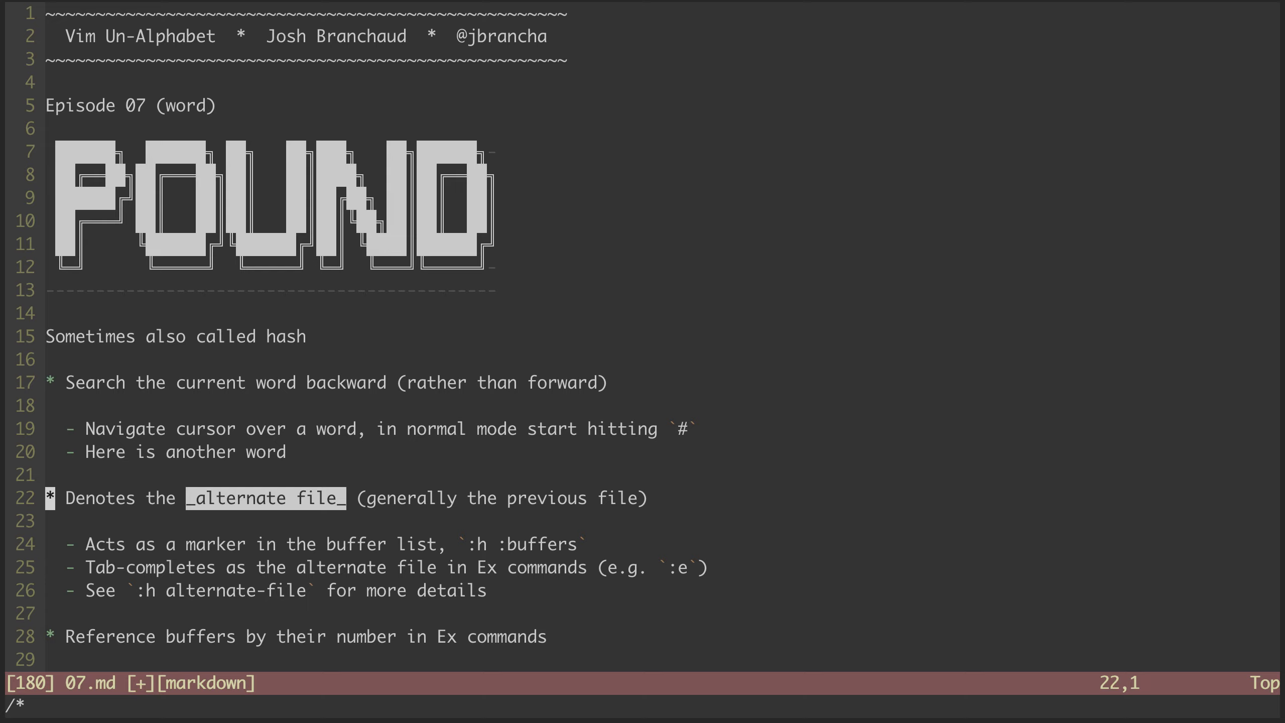
key("j")
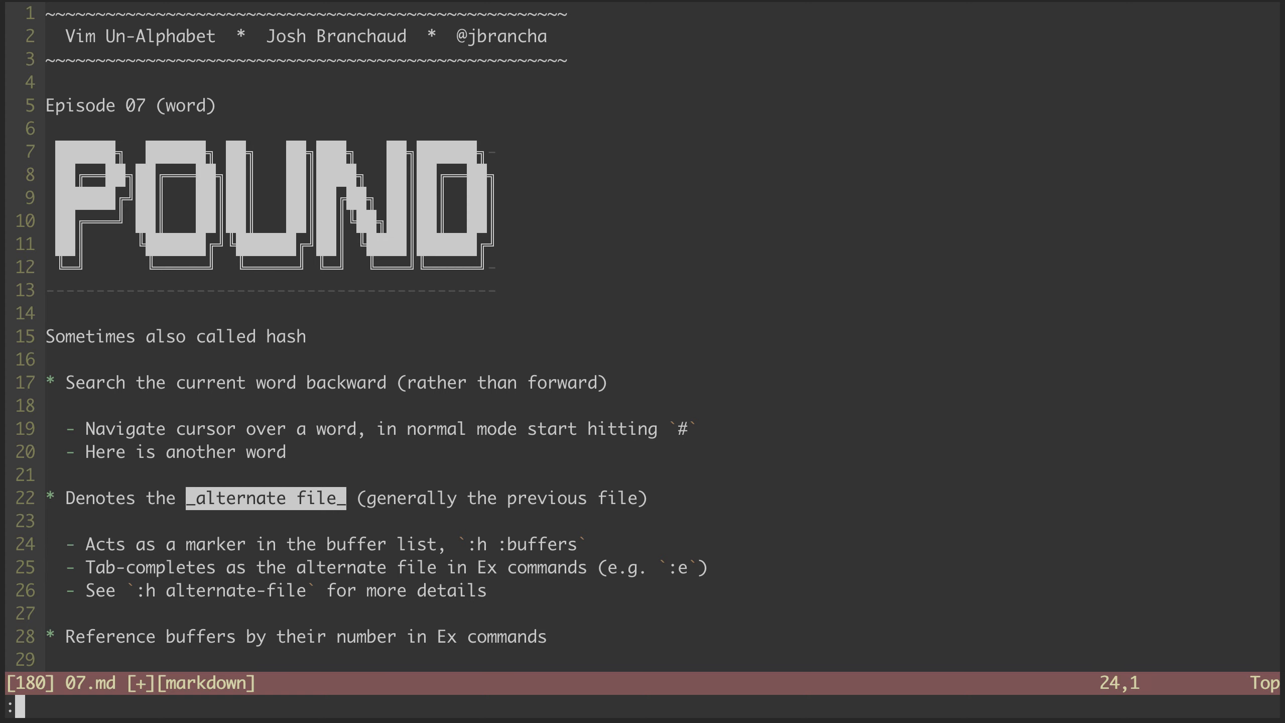
type(":buffers")
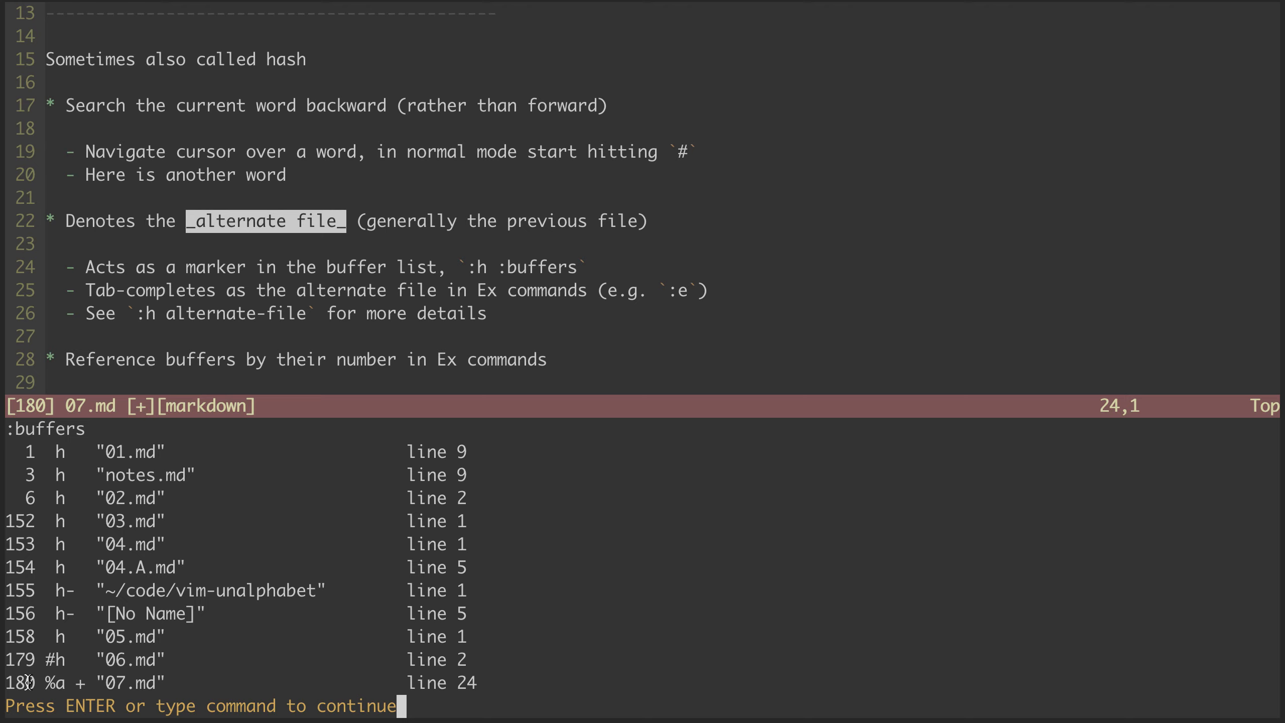
mouse_move(1117, 261)
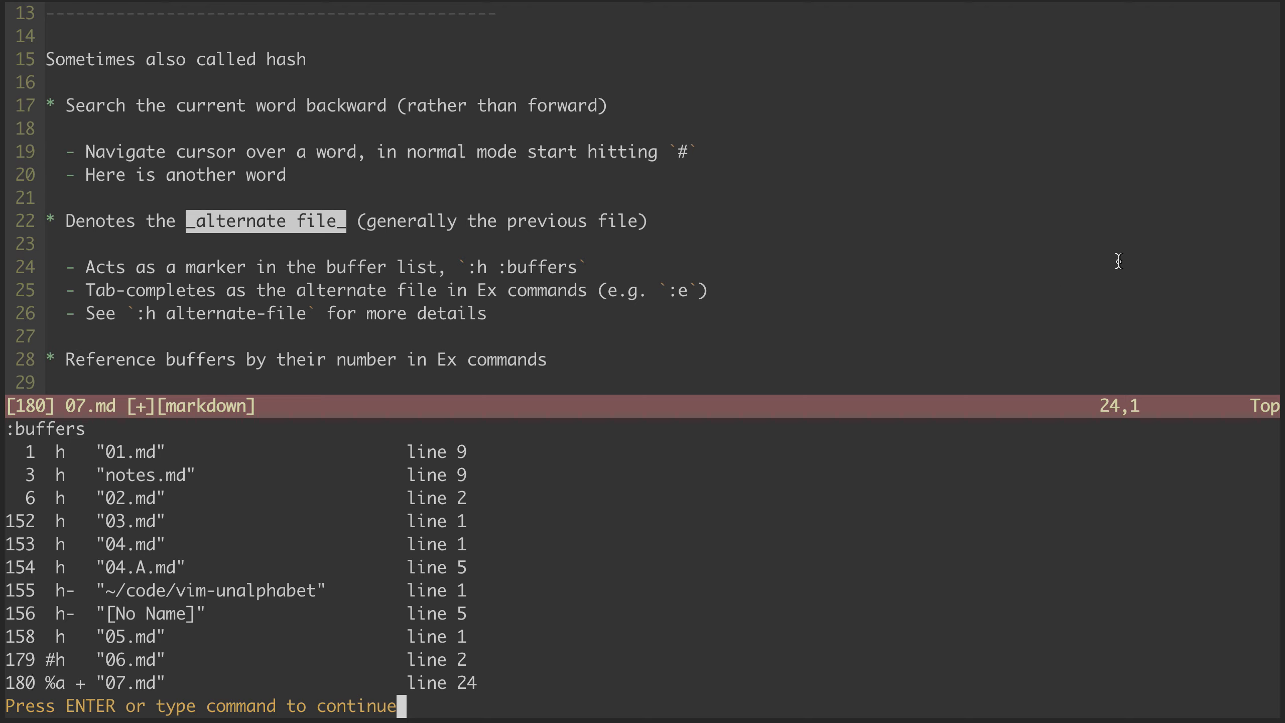
mouse_move(1144, 243)
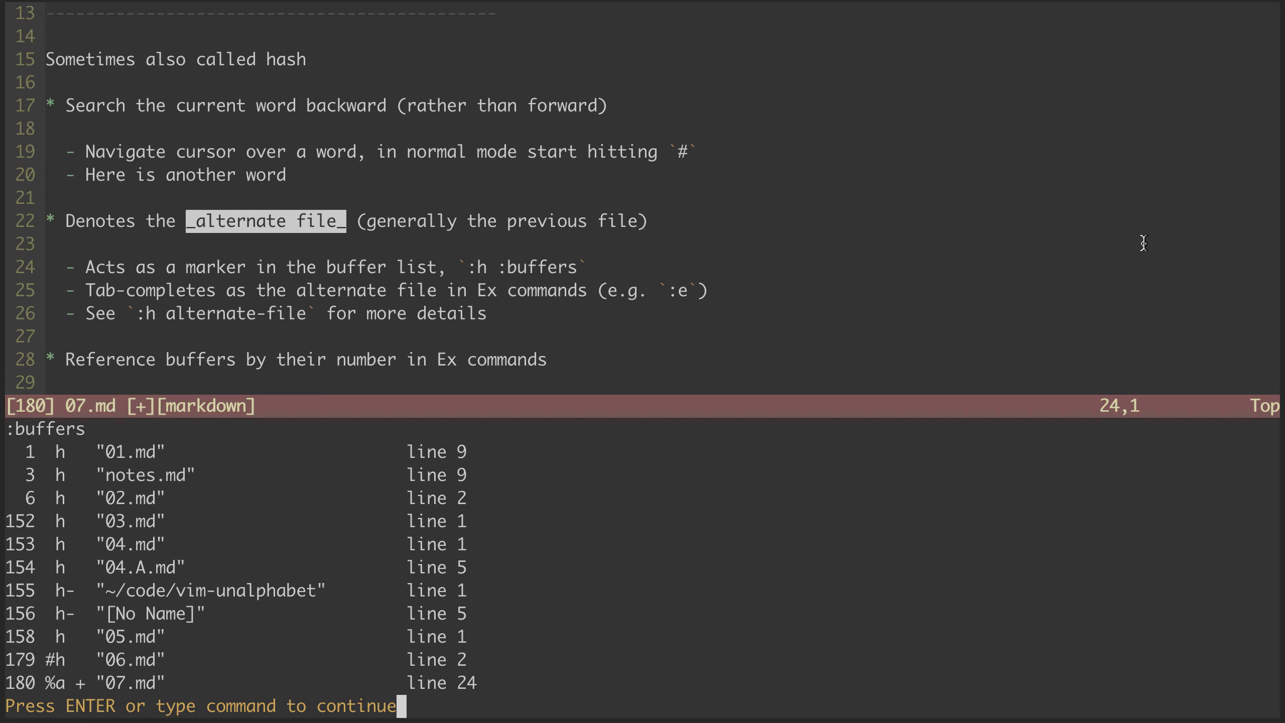
key("Return")
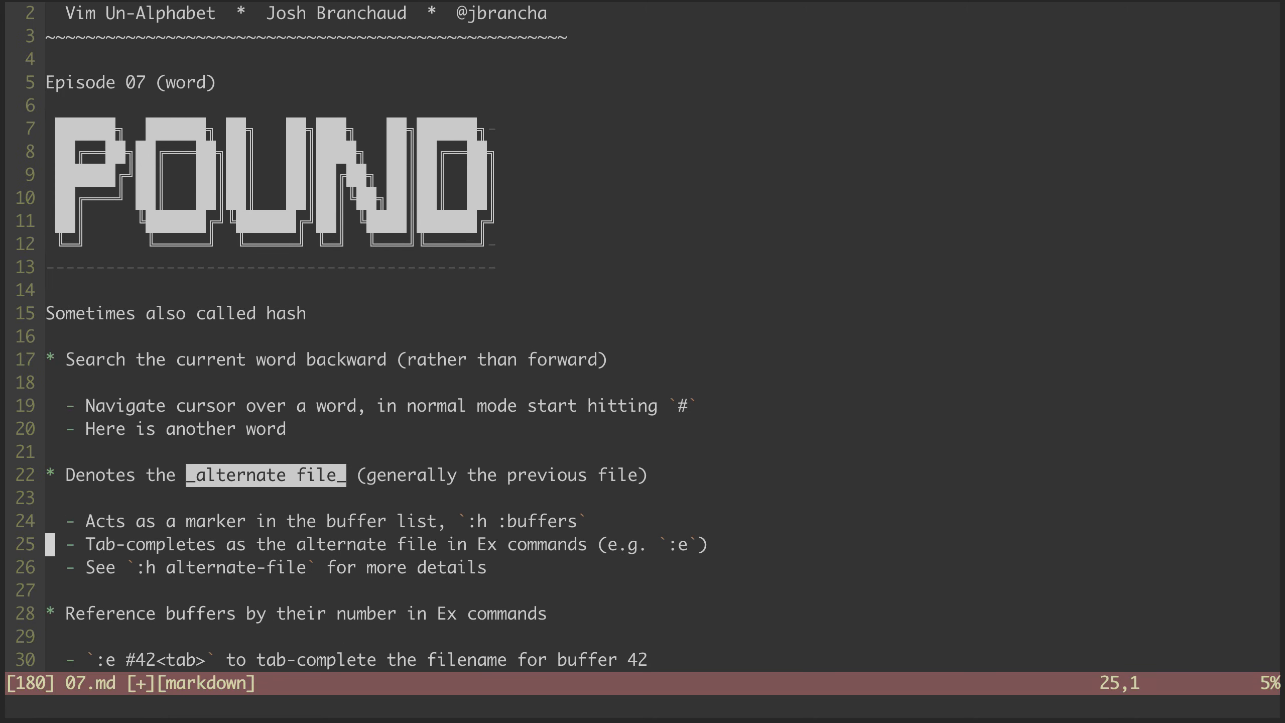
key("V")
type(":")
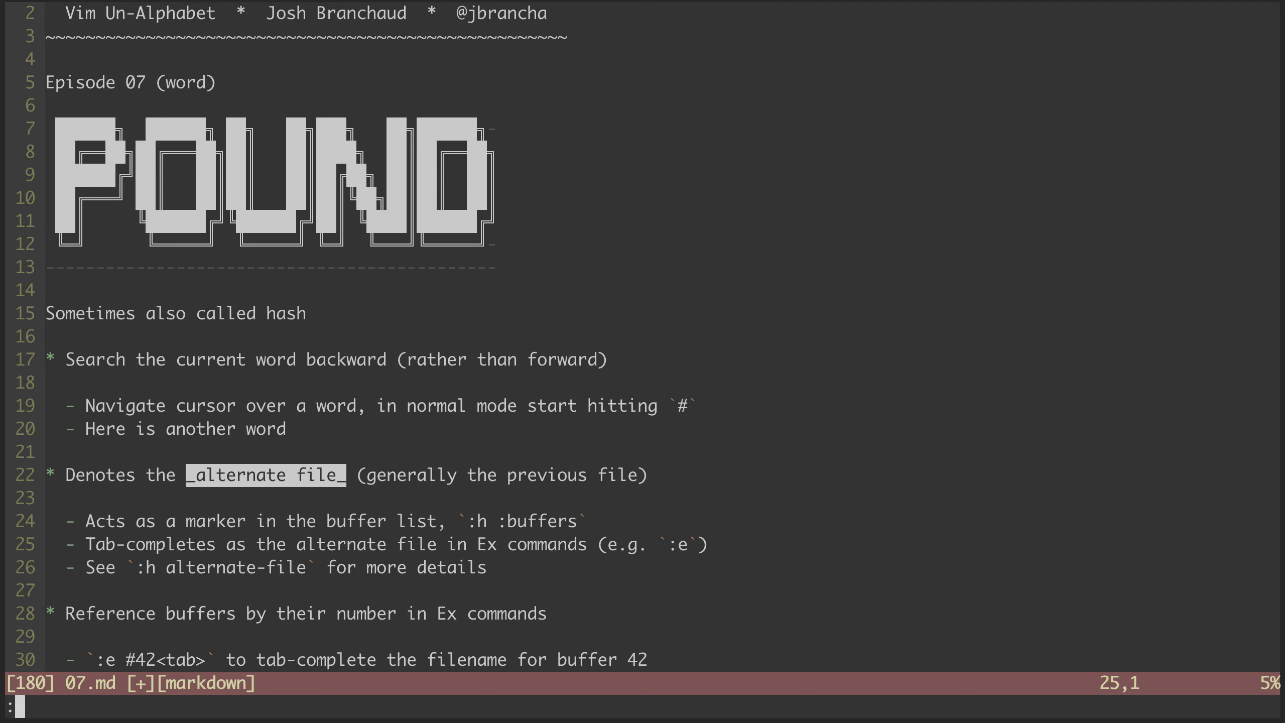
type("e #")
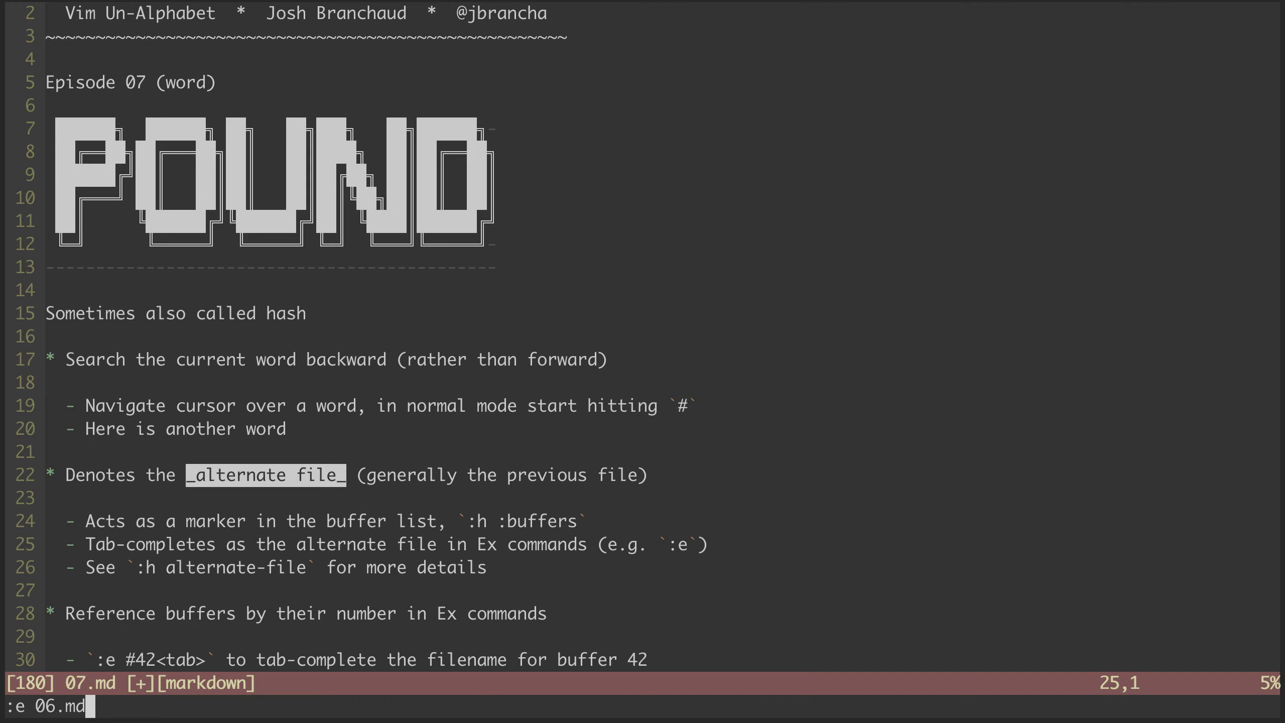
key("Return")
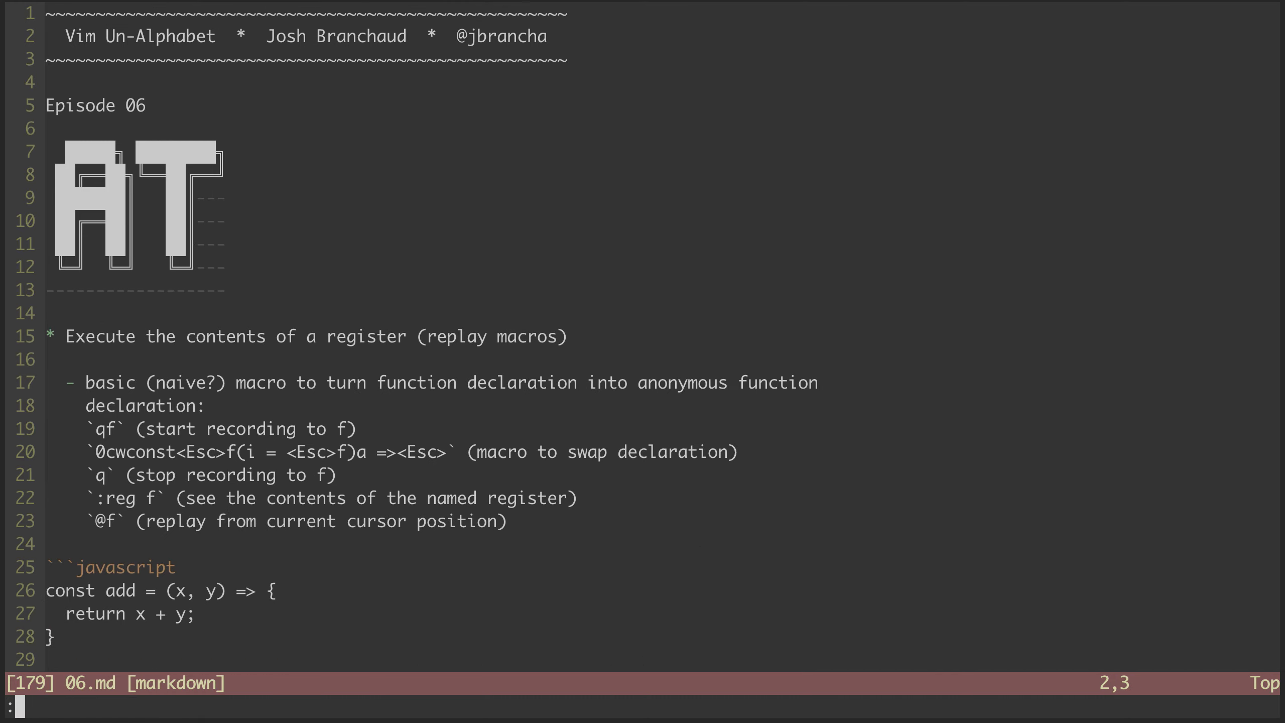
type("buffers")
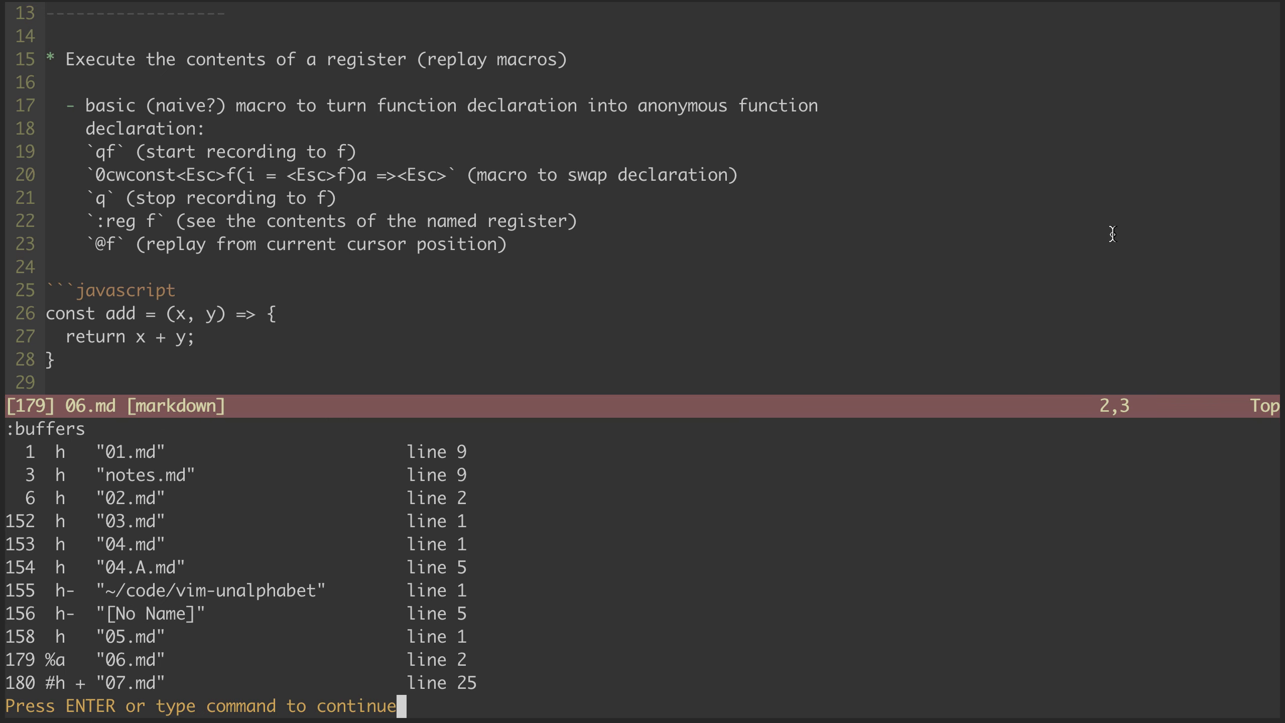
mouse_move(129, 683)
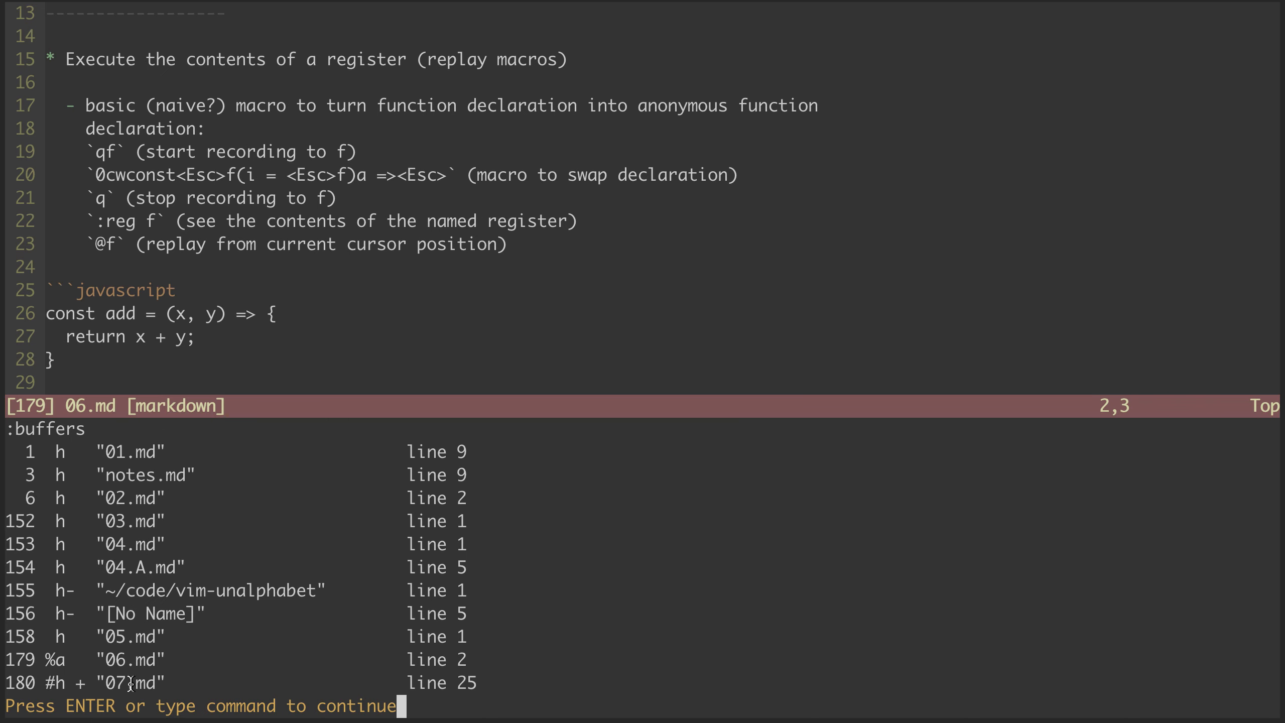
key("Return")
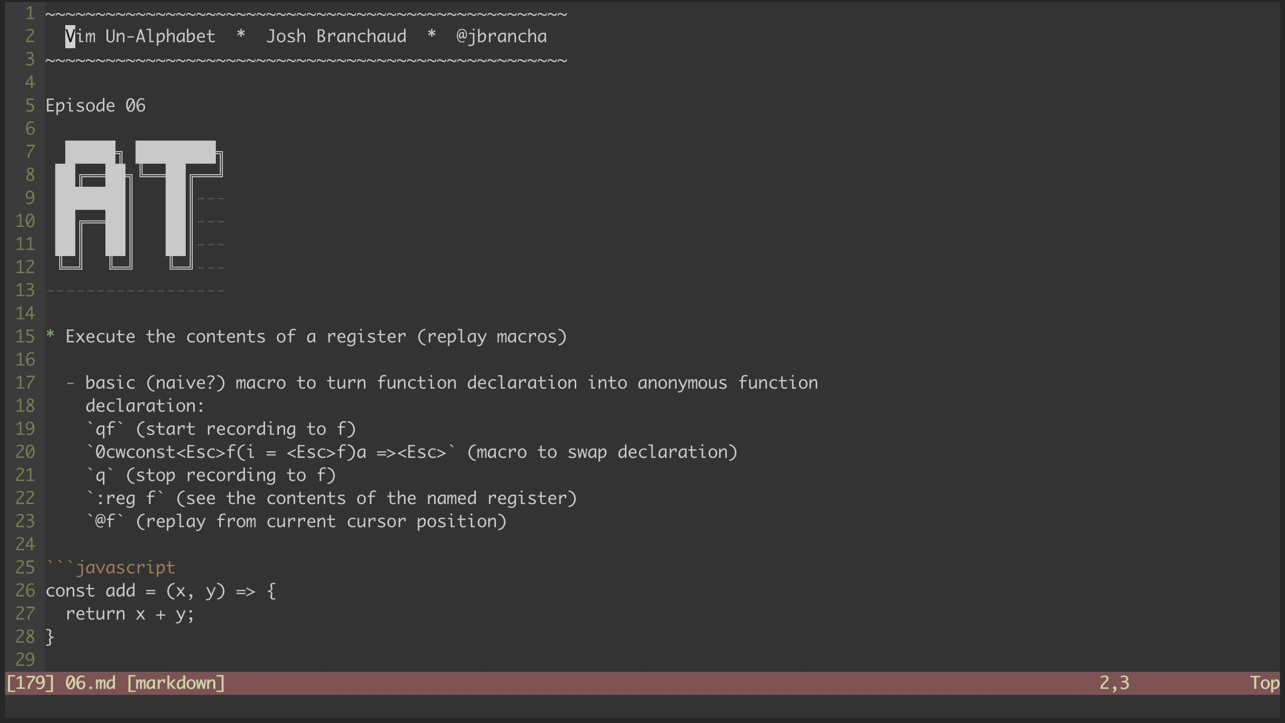
type(":e 07.md")
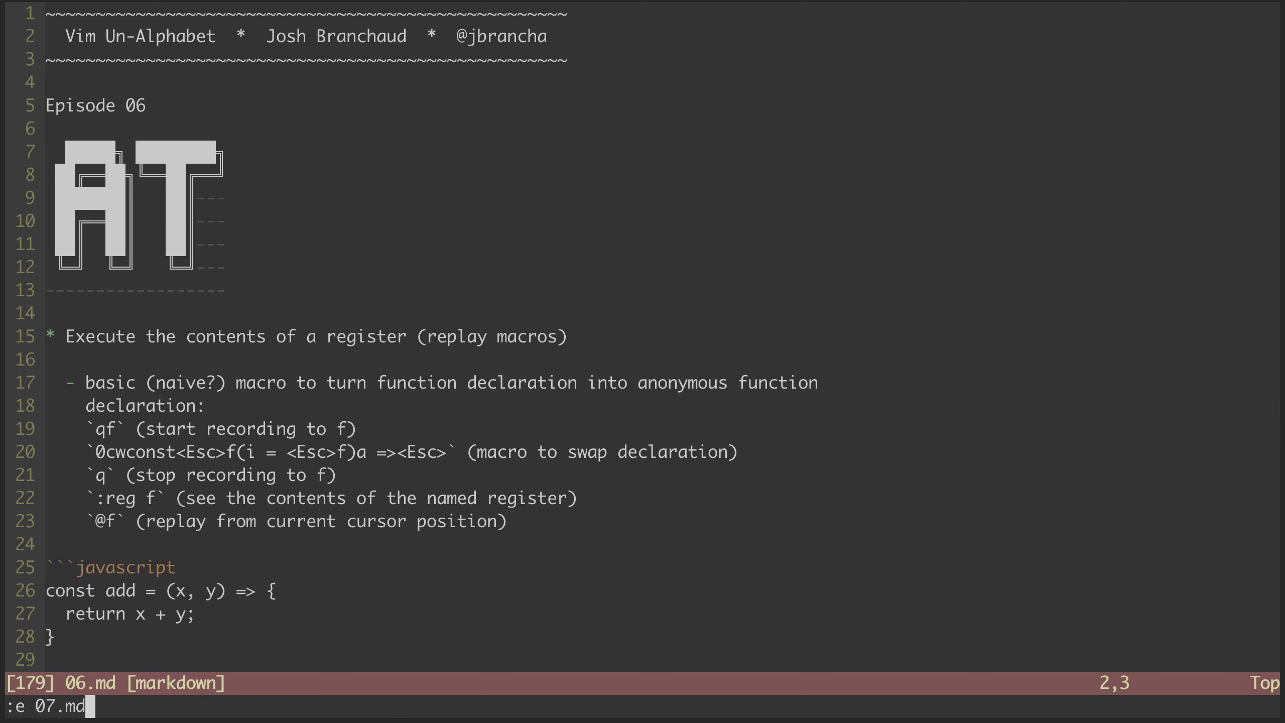
key("Return")
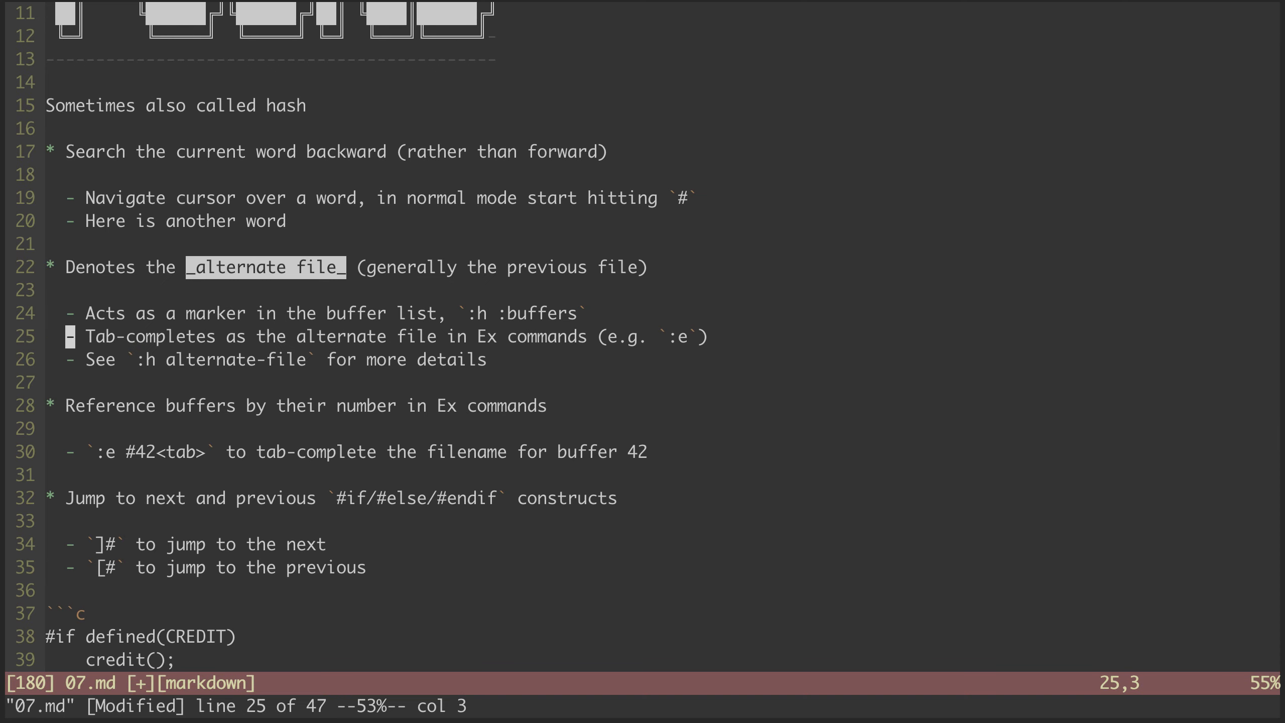
key("j")
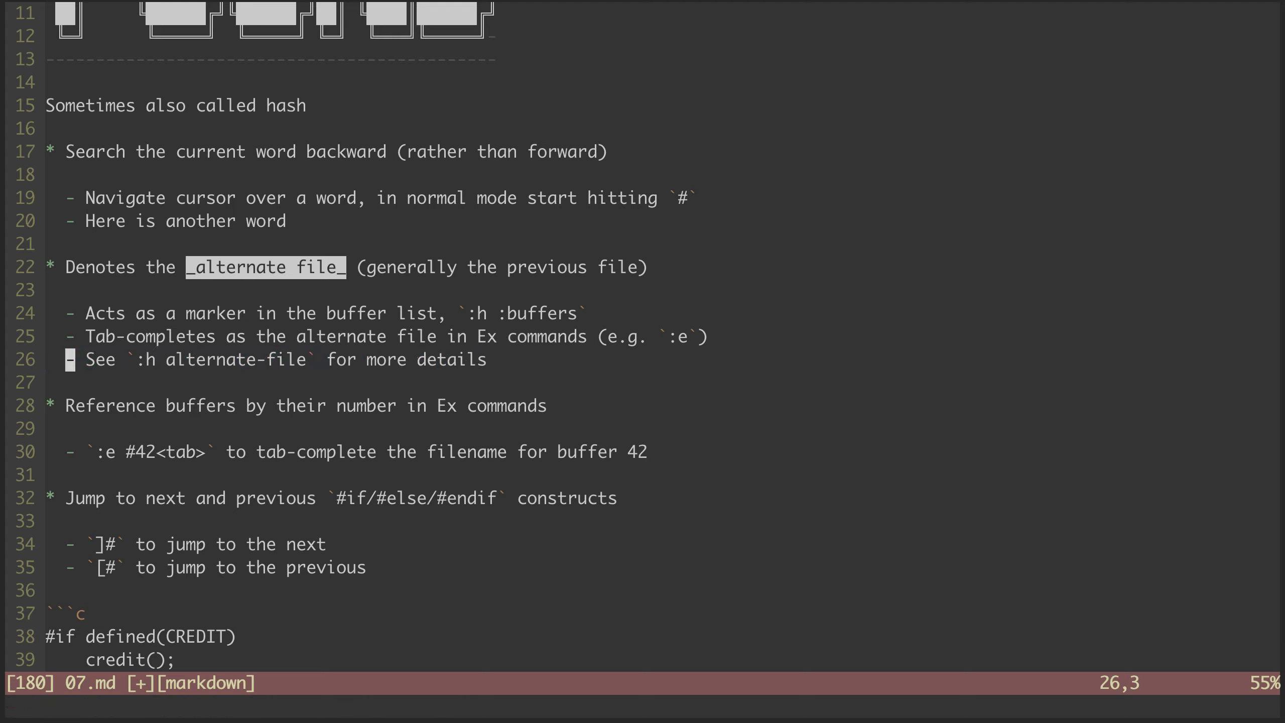
key("j")
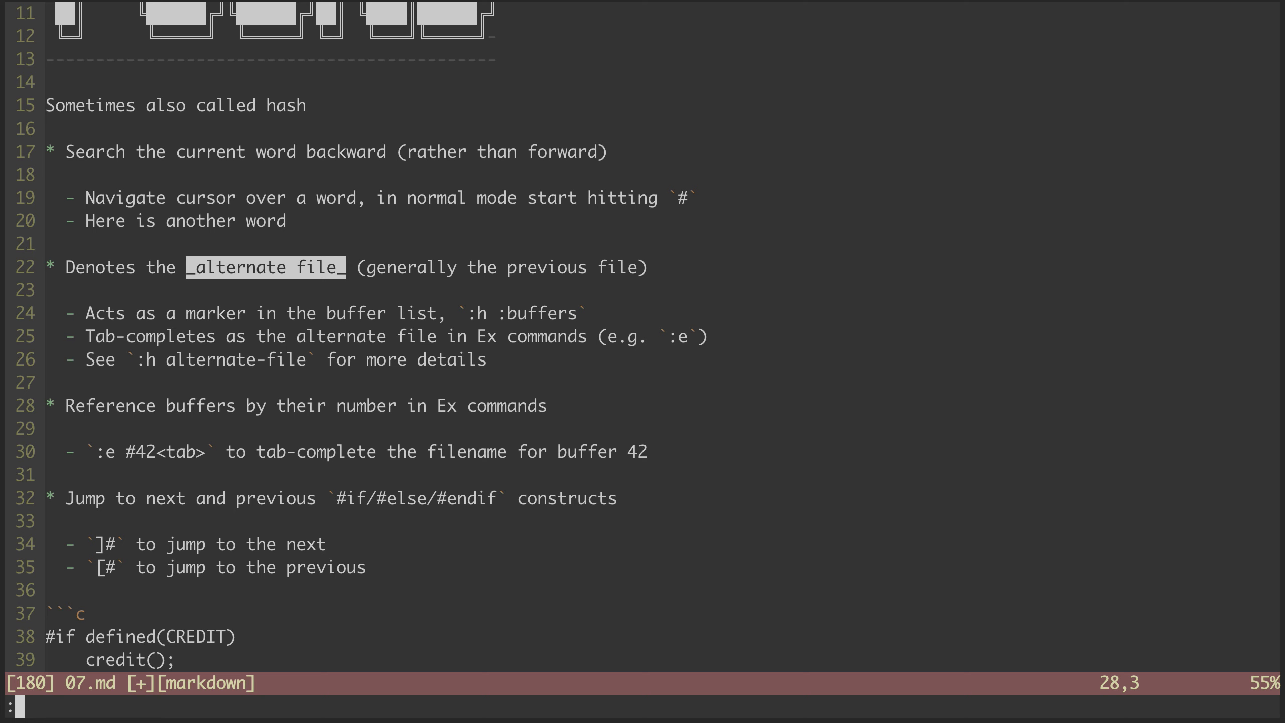
type(":buffers")
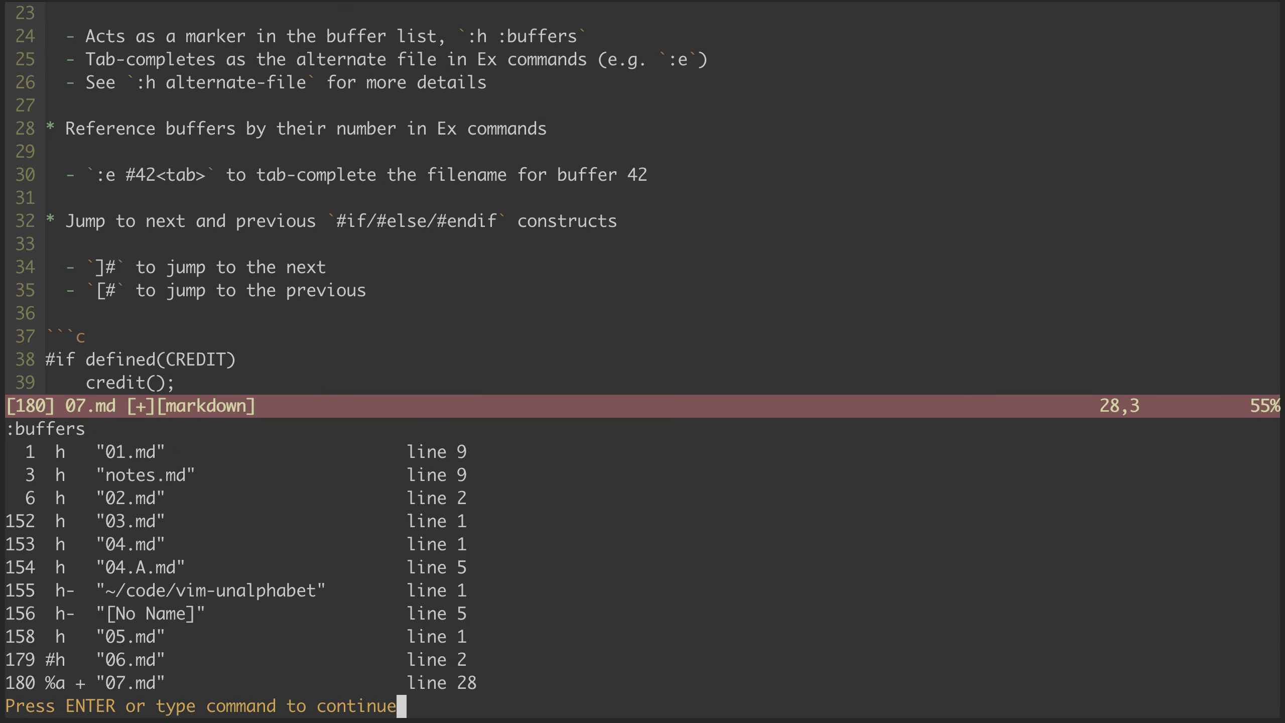
mouse_move(27, 449)
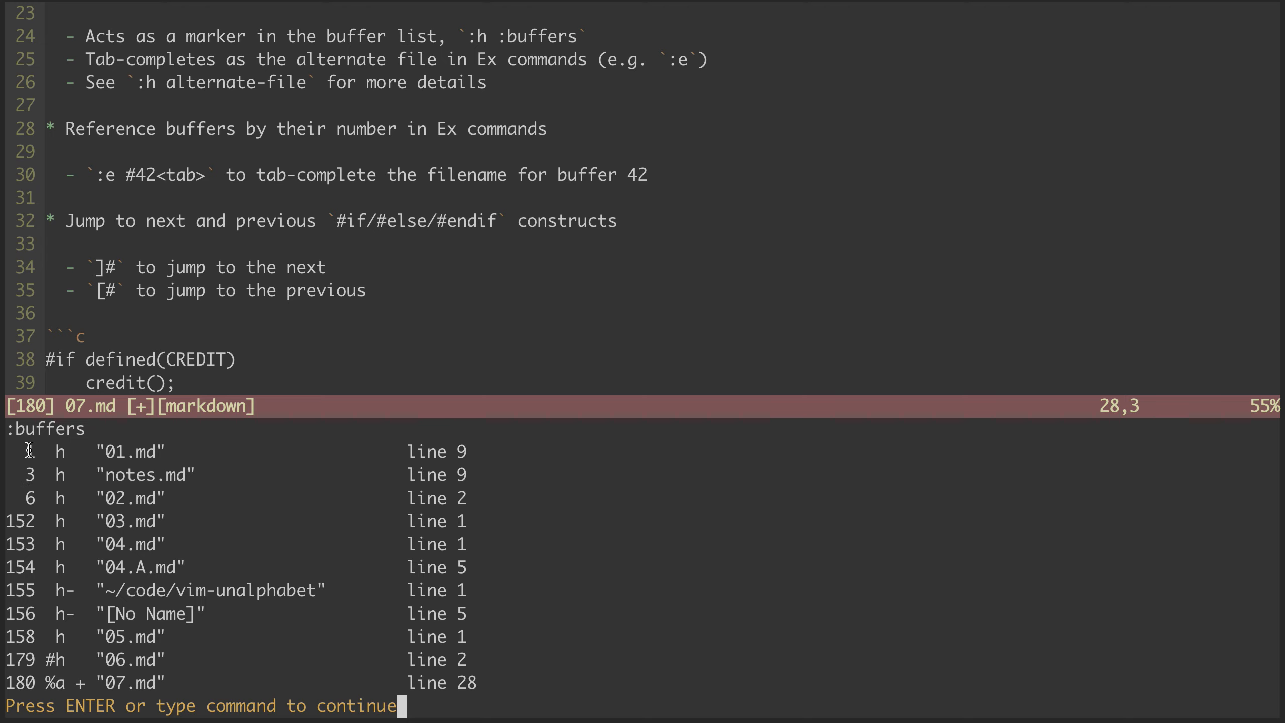
mouse_move(1045, 238)
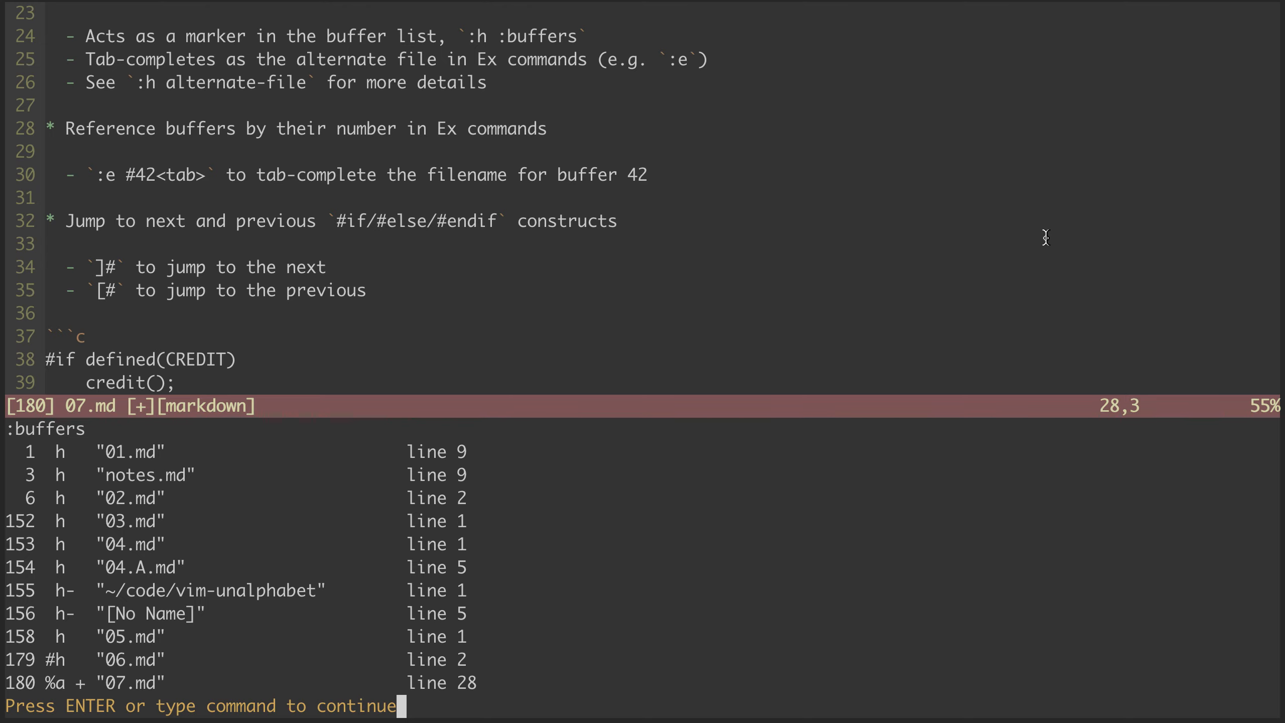
key("Return")
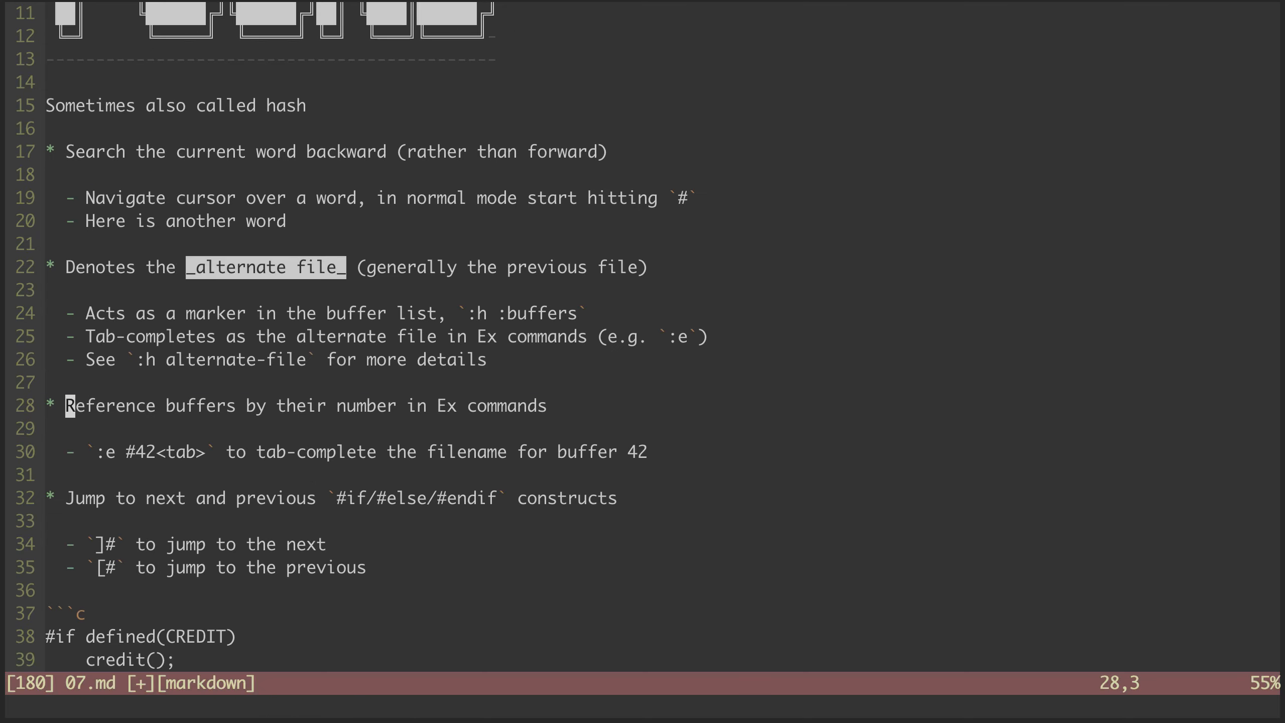
type(":e #")
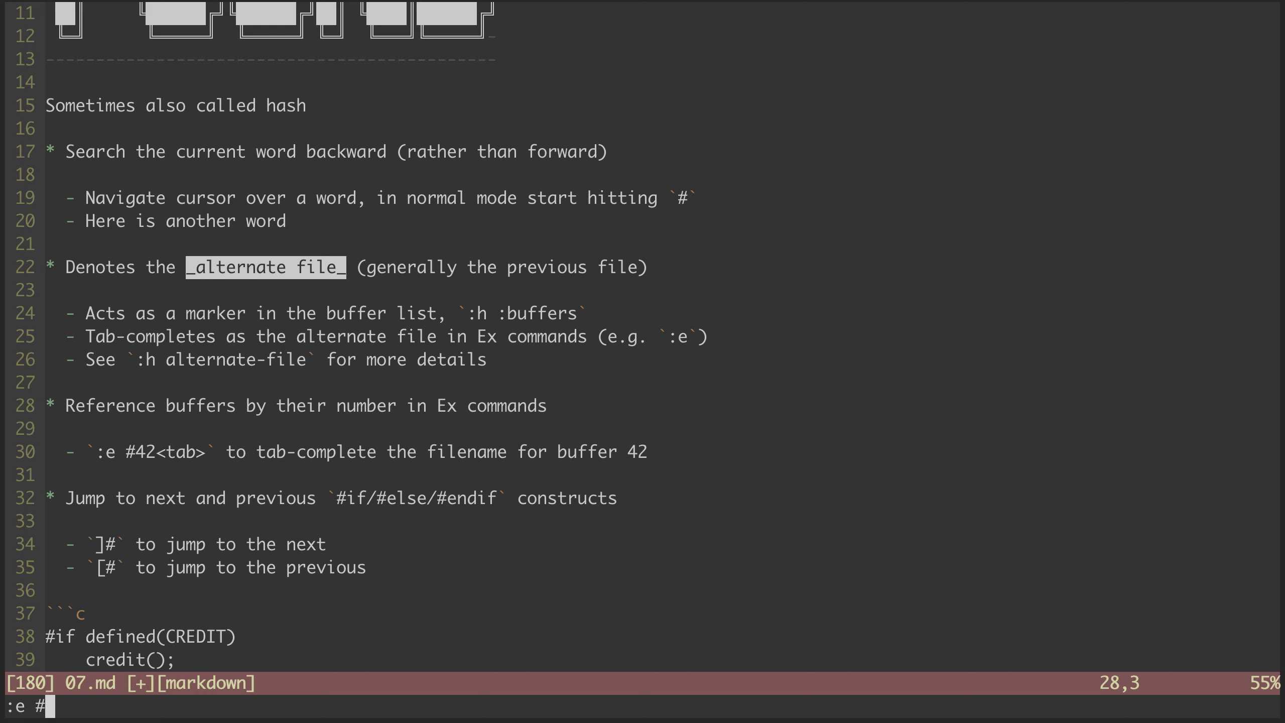
key("Return")
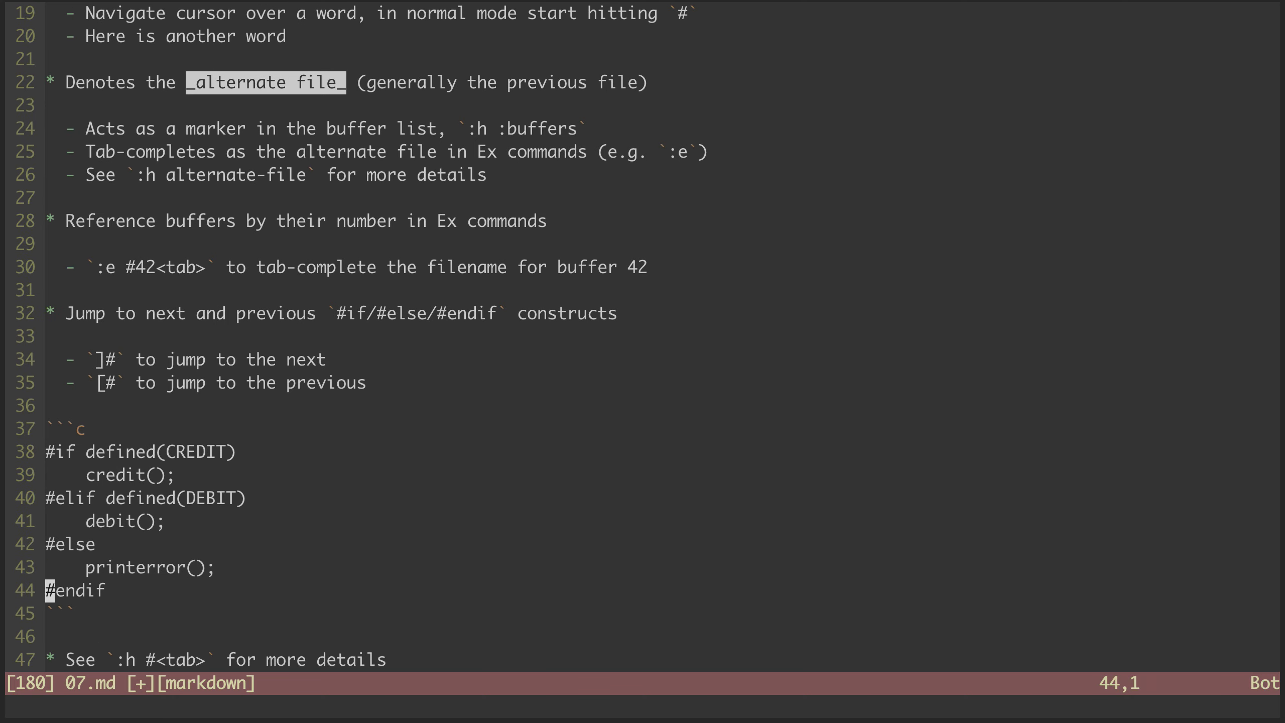
Jump backward with [# from #endif through #else to the #elif line of the C example
key("k")
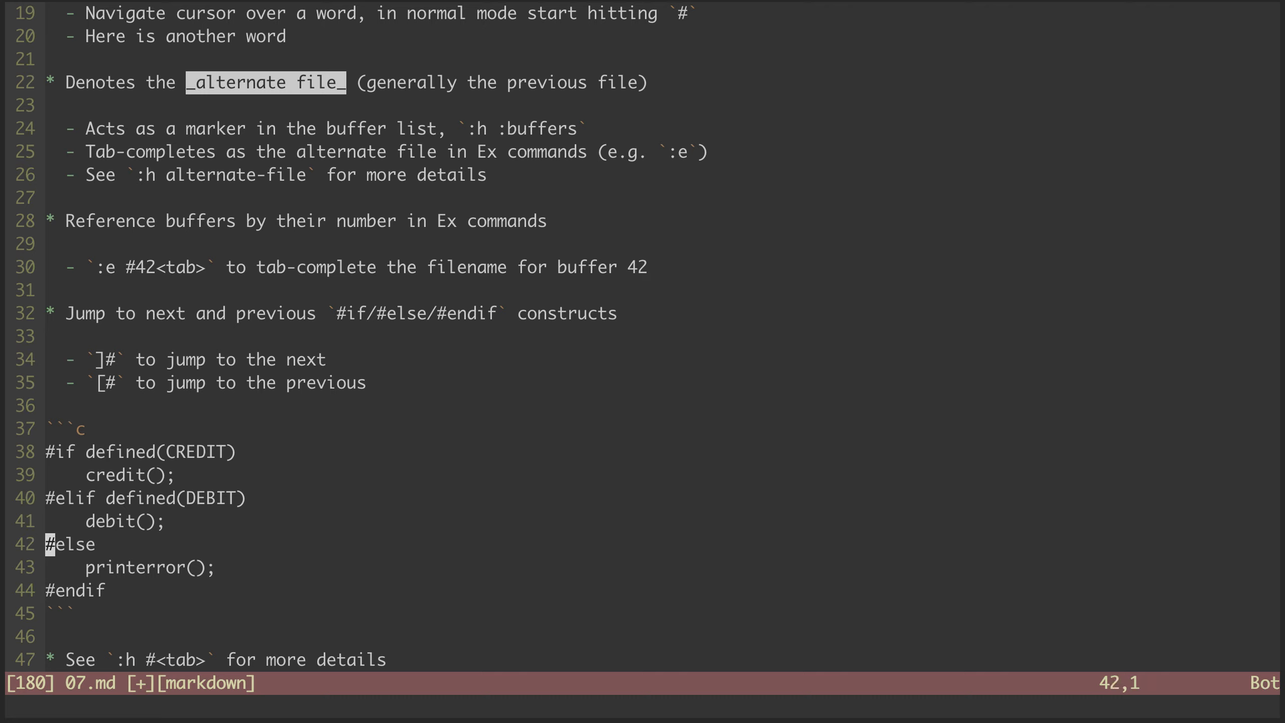
key("[#")
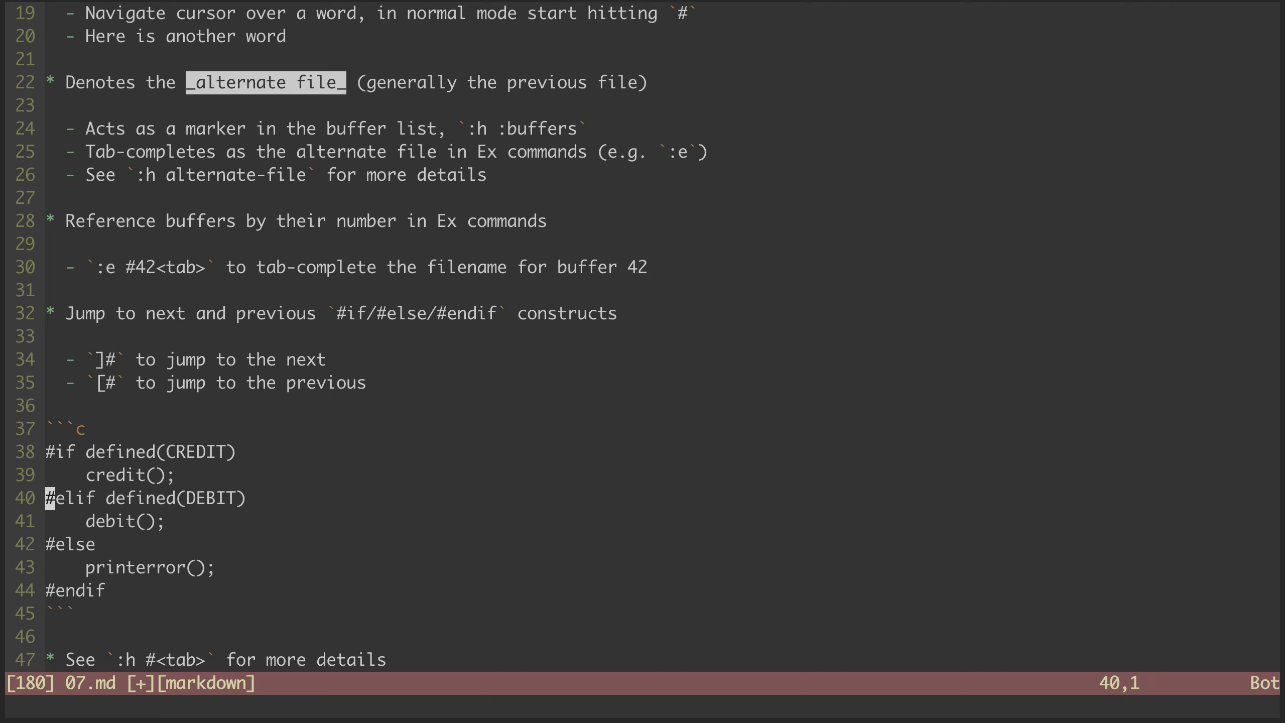